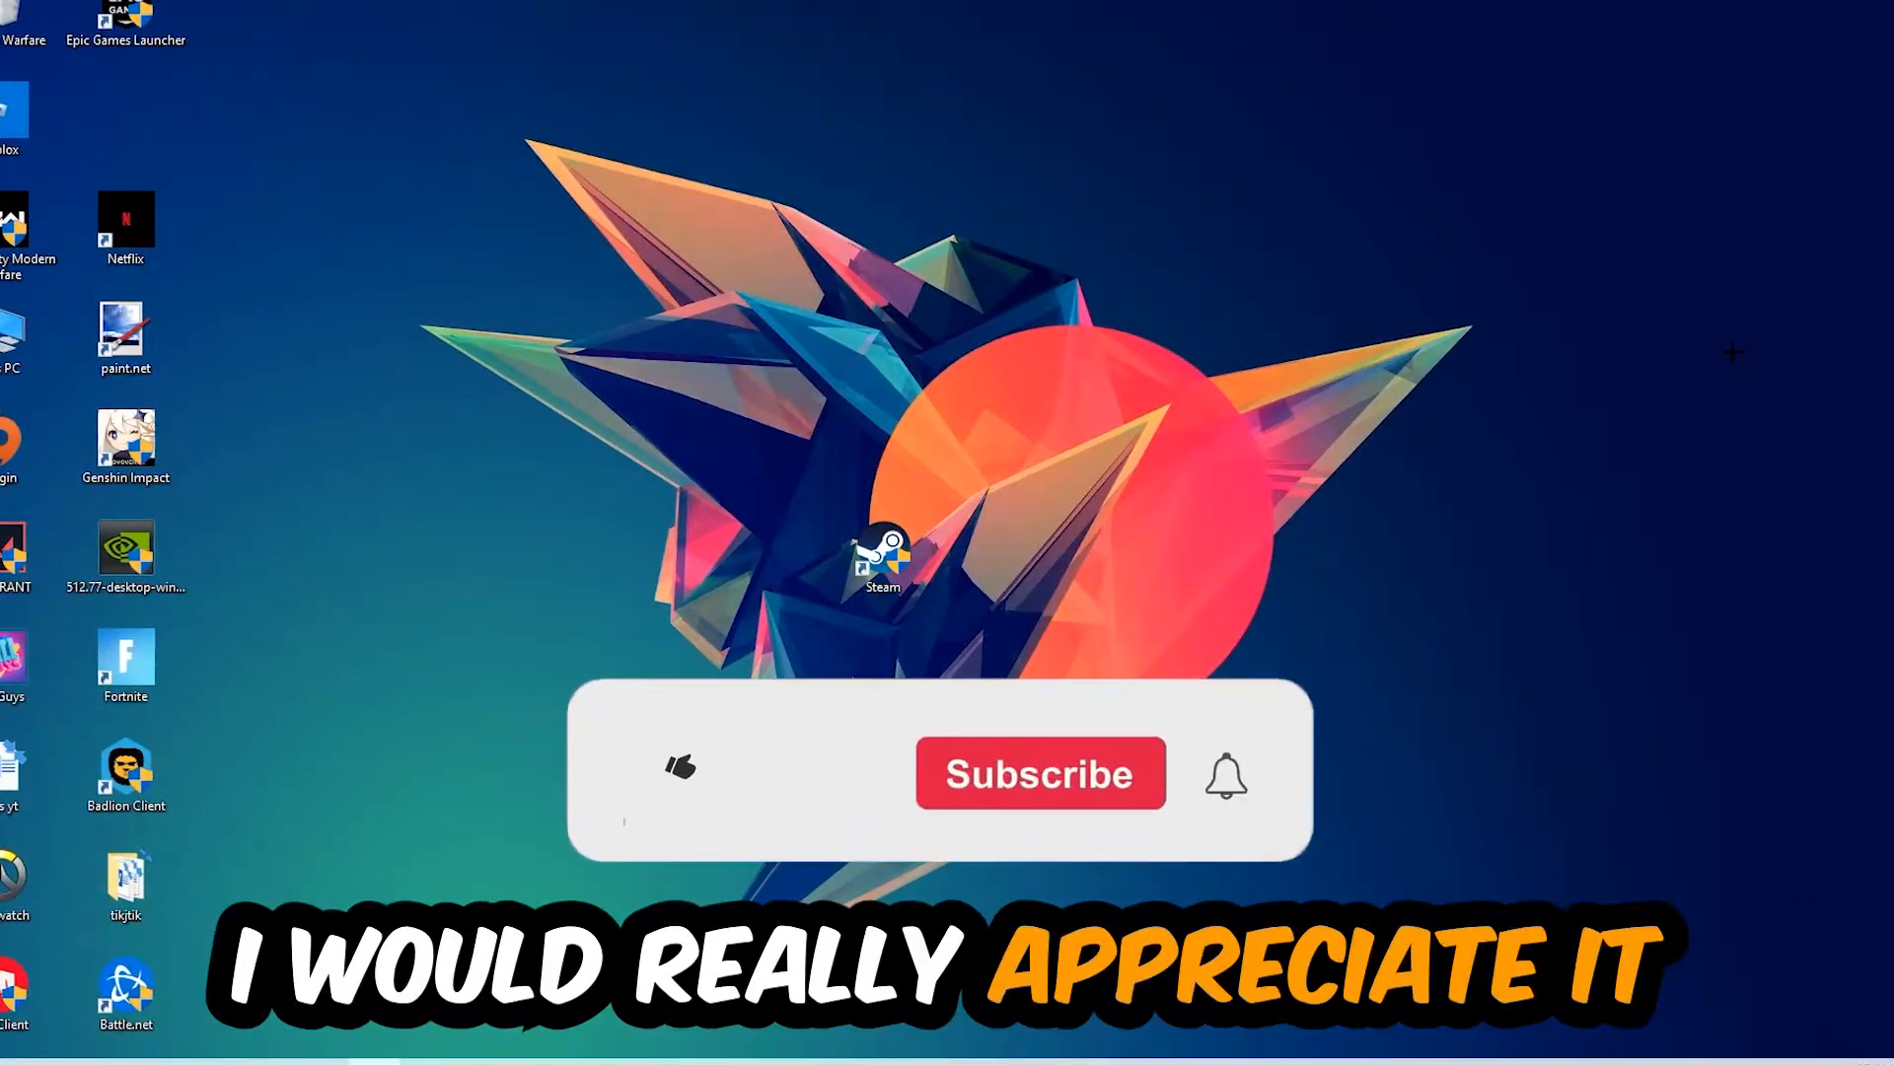
# Review the running processes in Task Manager before tuning the display
pyautogui.click(678, 767)
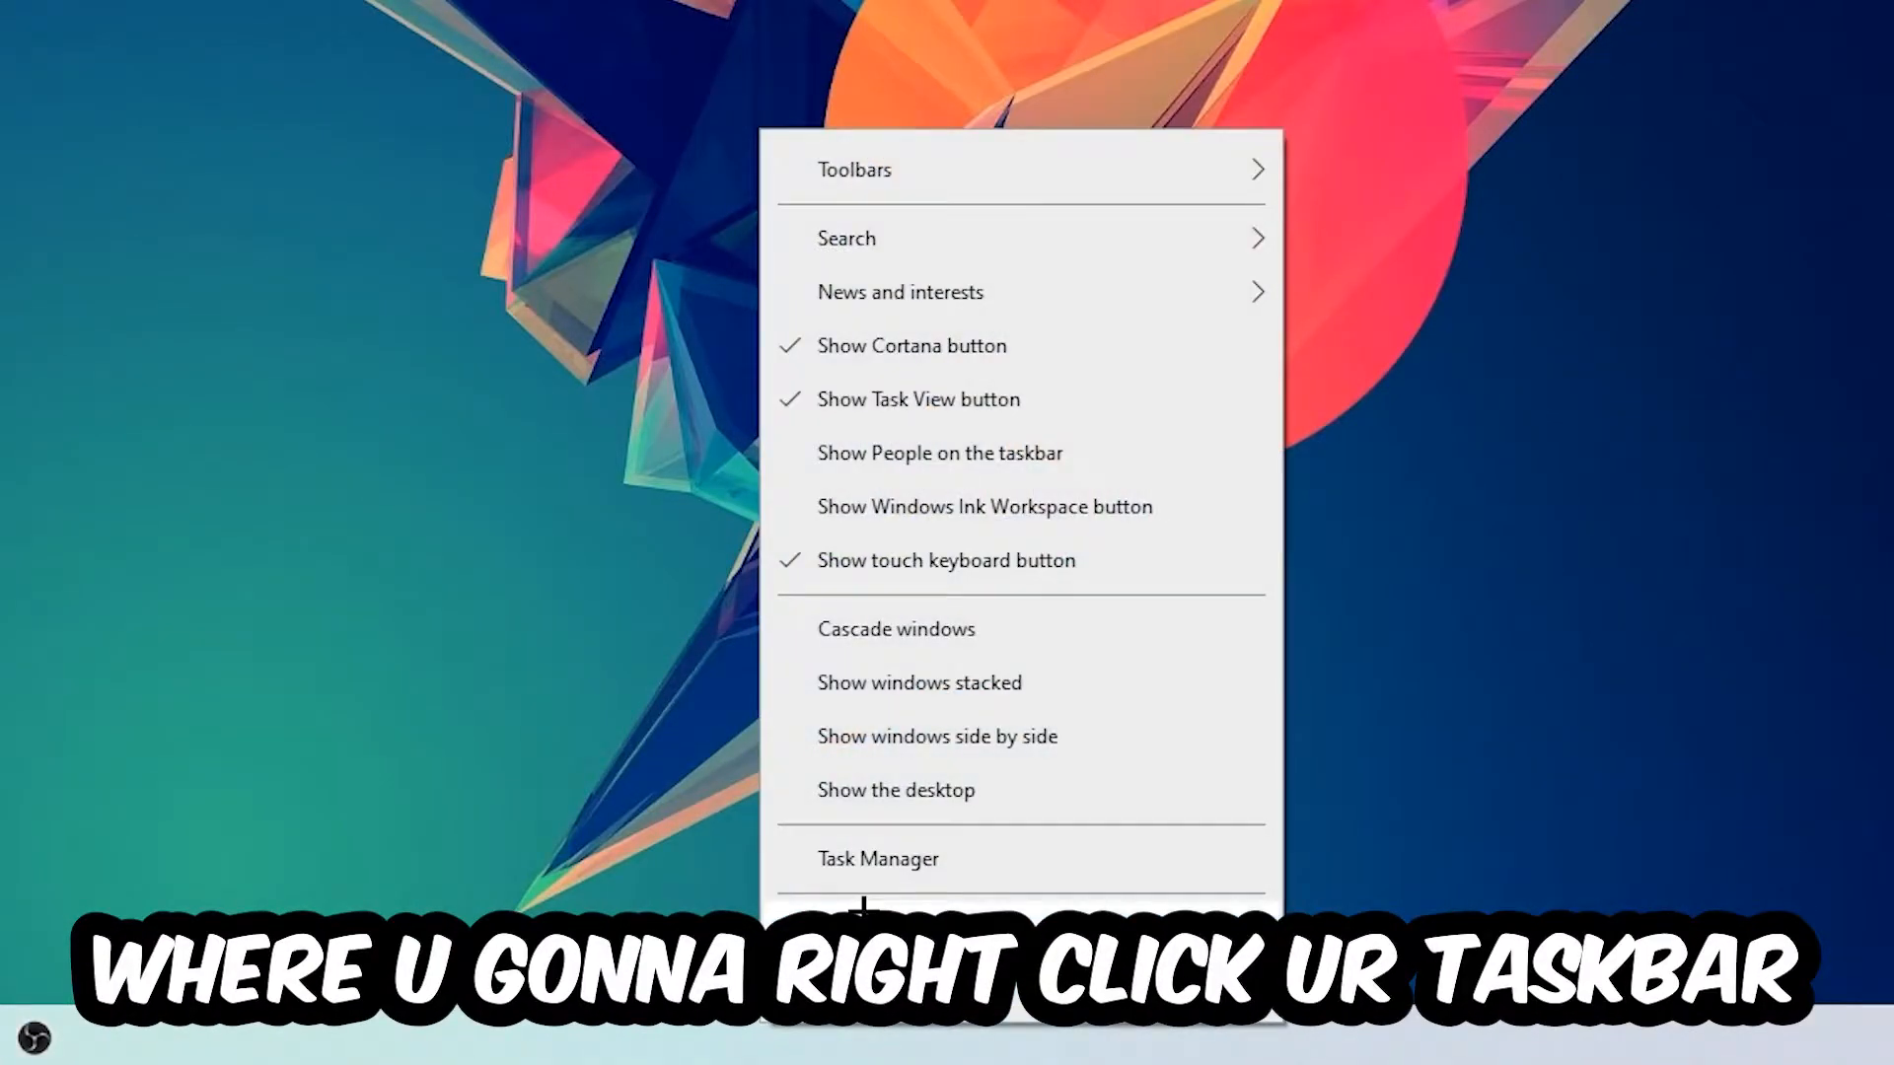
pyautogui.click(878, 858)
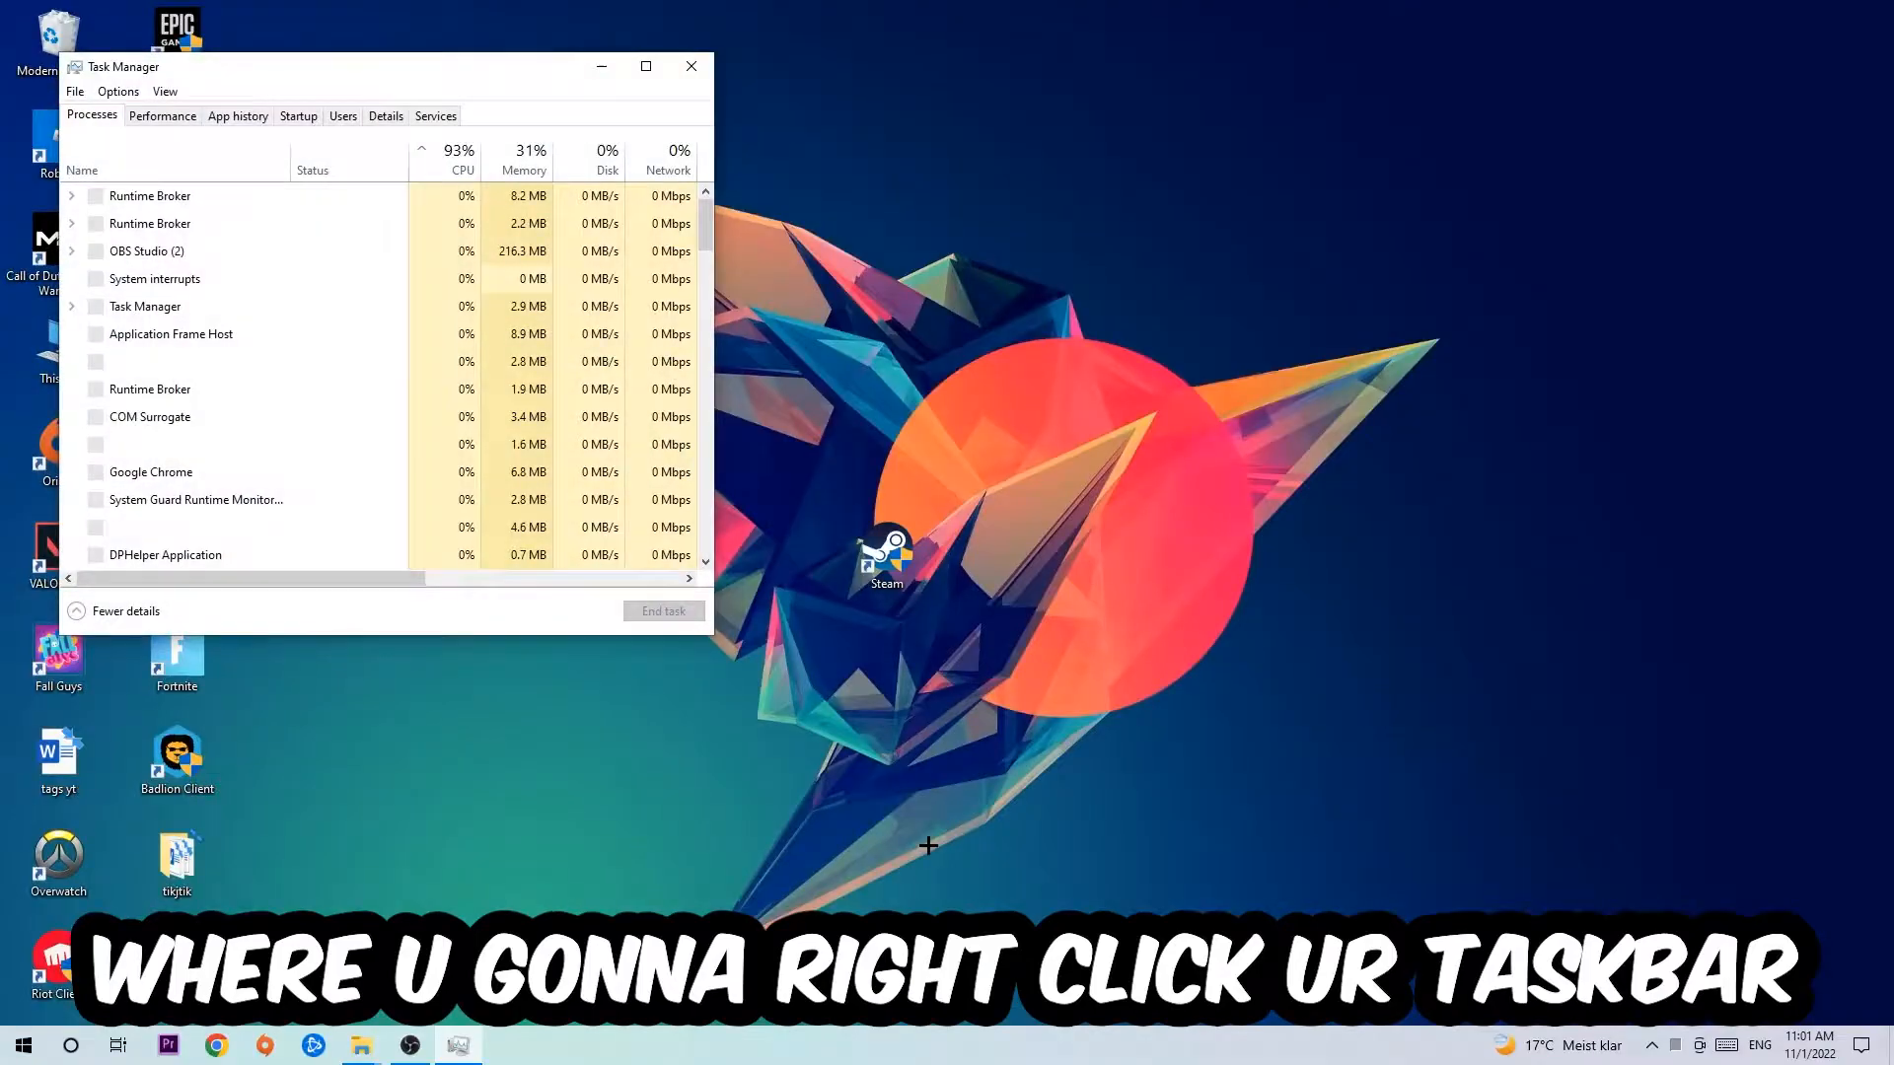
pyautogui.click(647, 67)
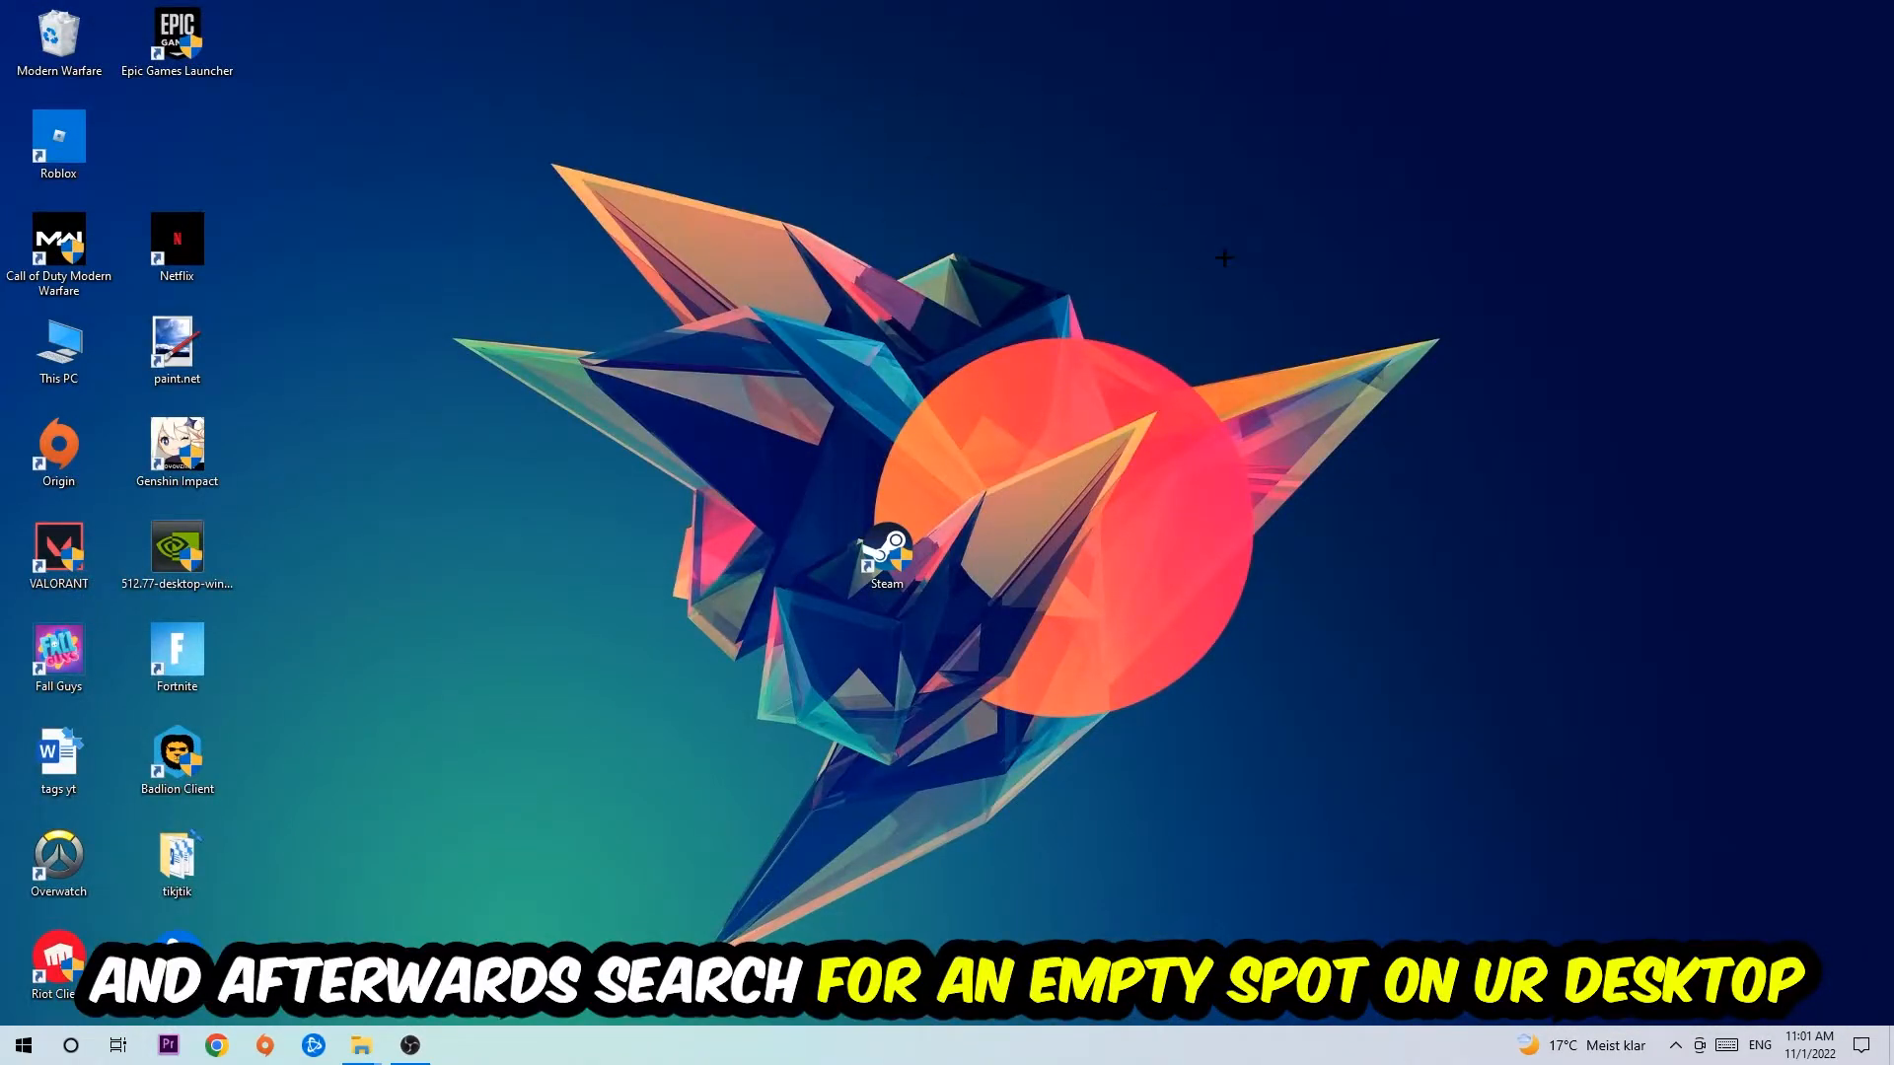
pyautogui.moveTo(1460, 481)
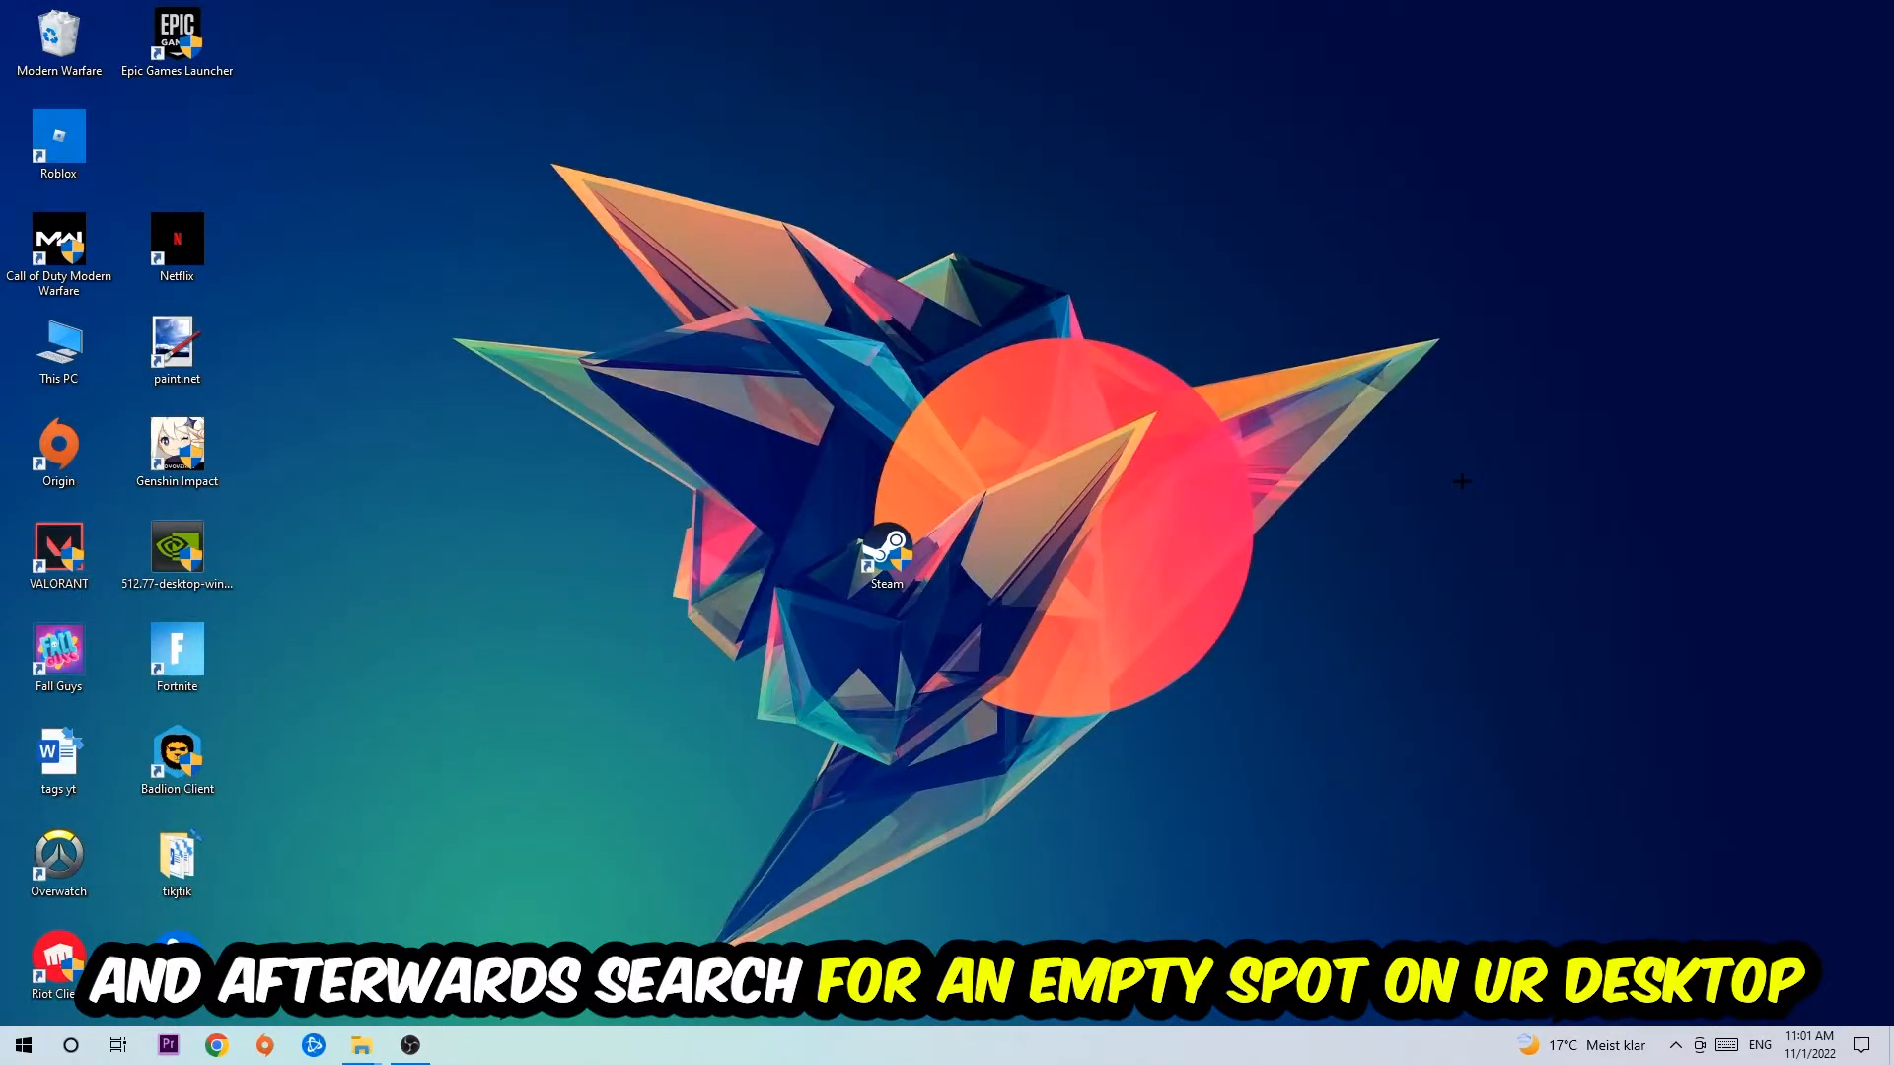
# Reach Display settings from the desktop's right-click menu
pyautogui.rightClick(1460, 481)
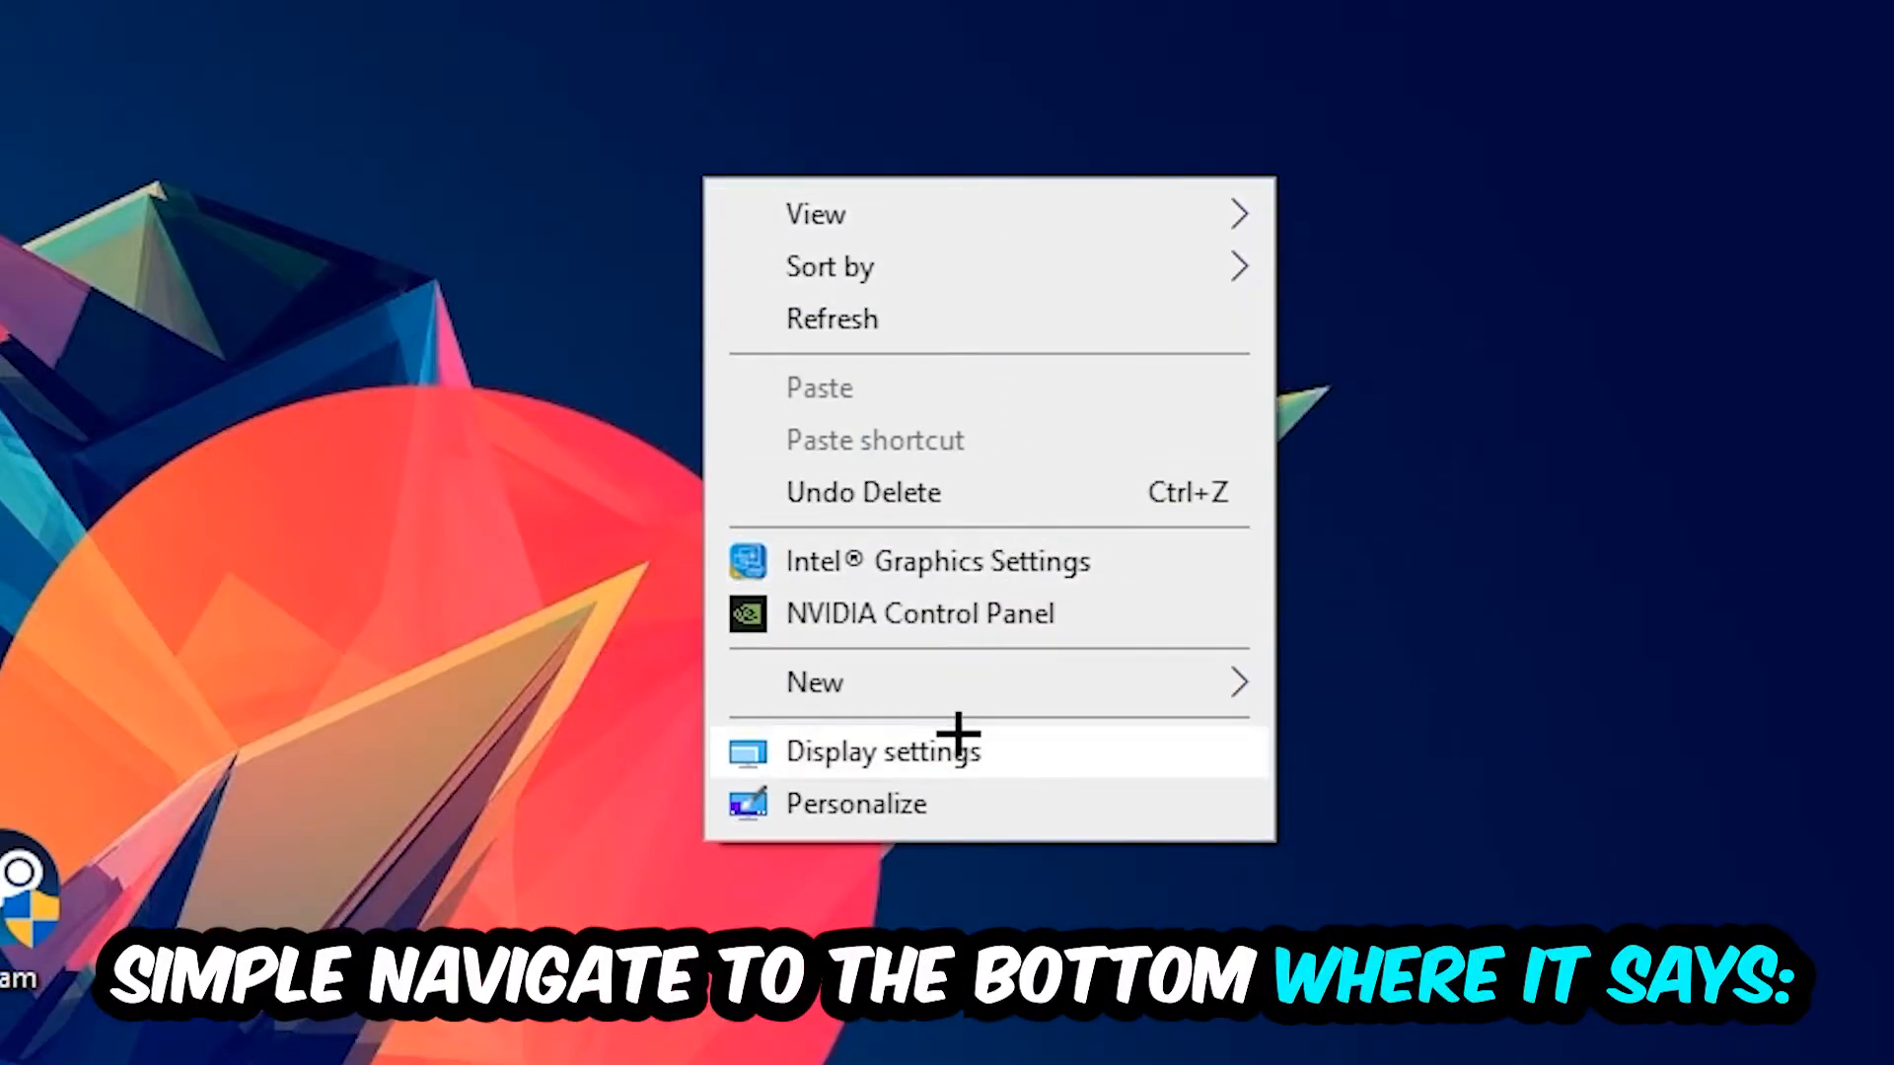
pyautogui.click(880, 749)
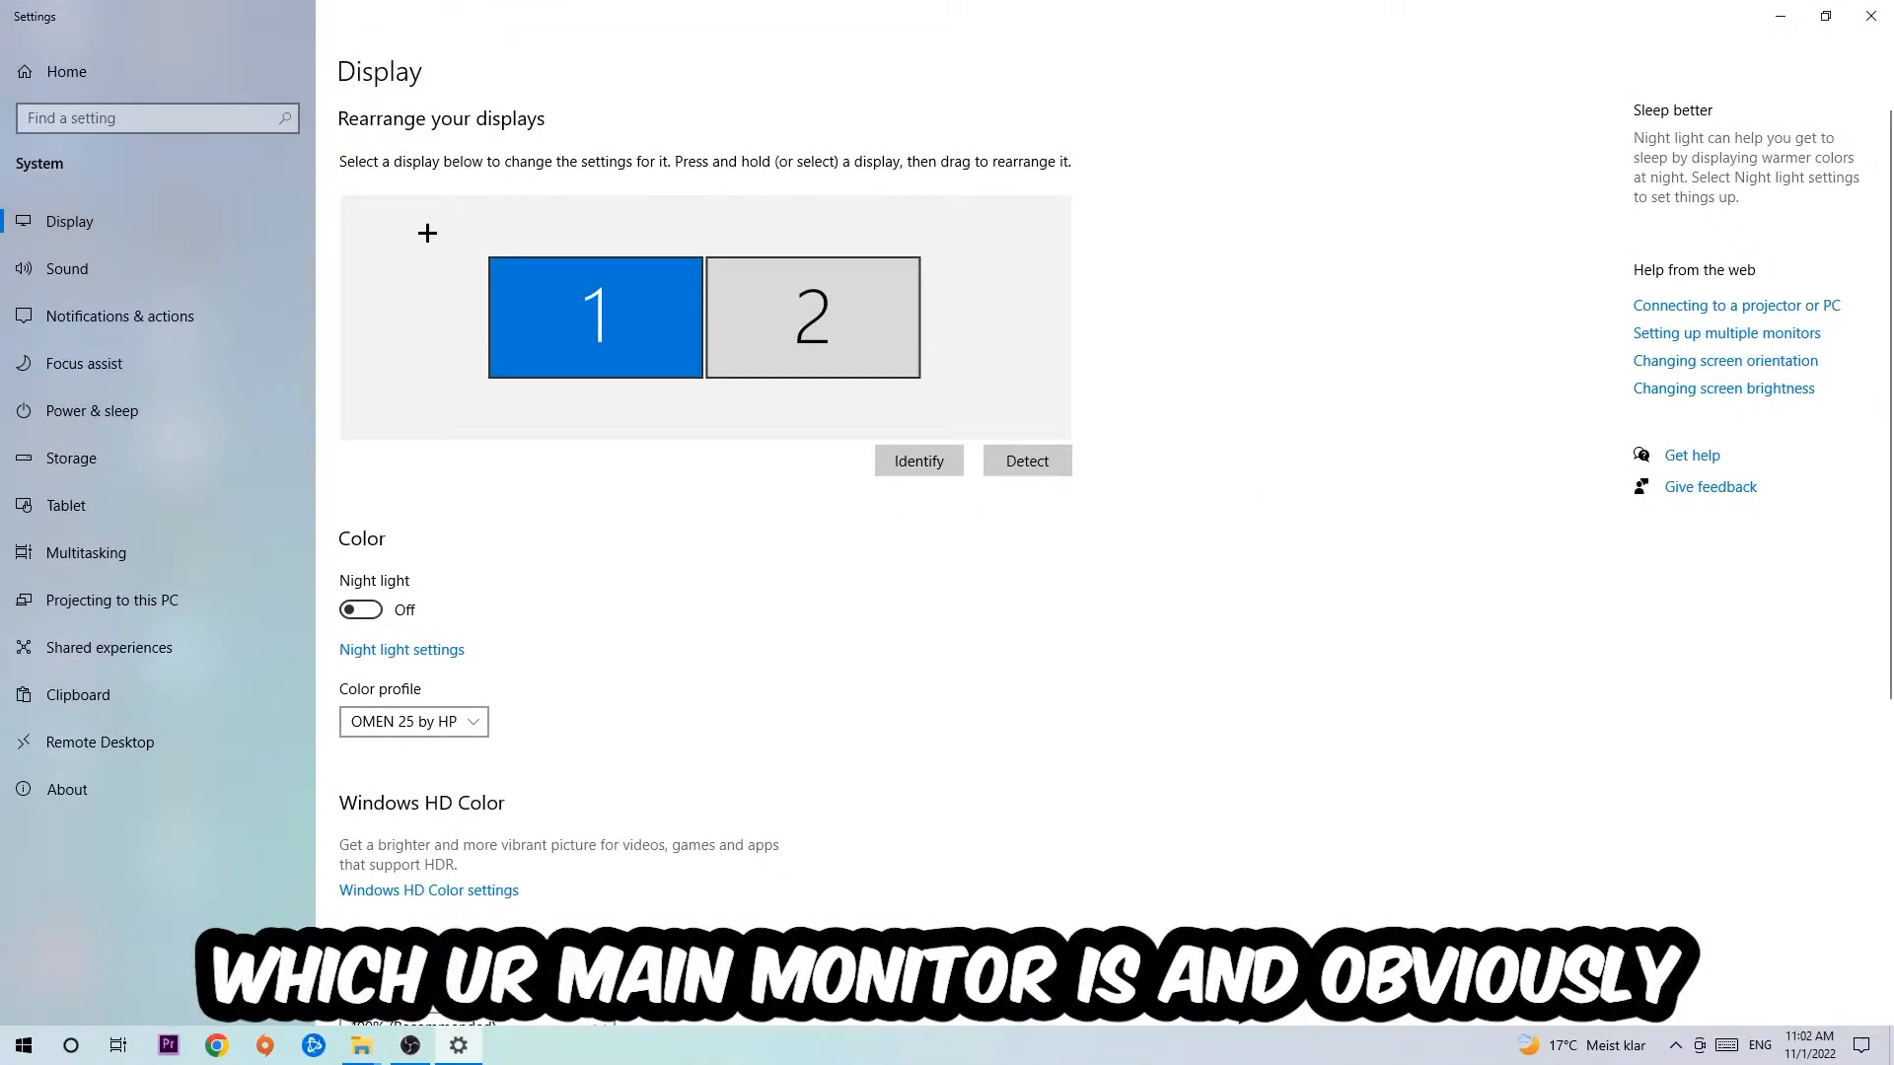
pyautogui.moveTo(805, 524)
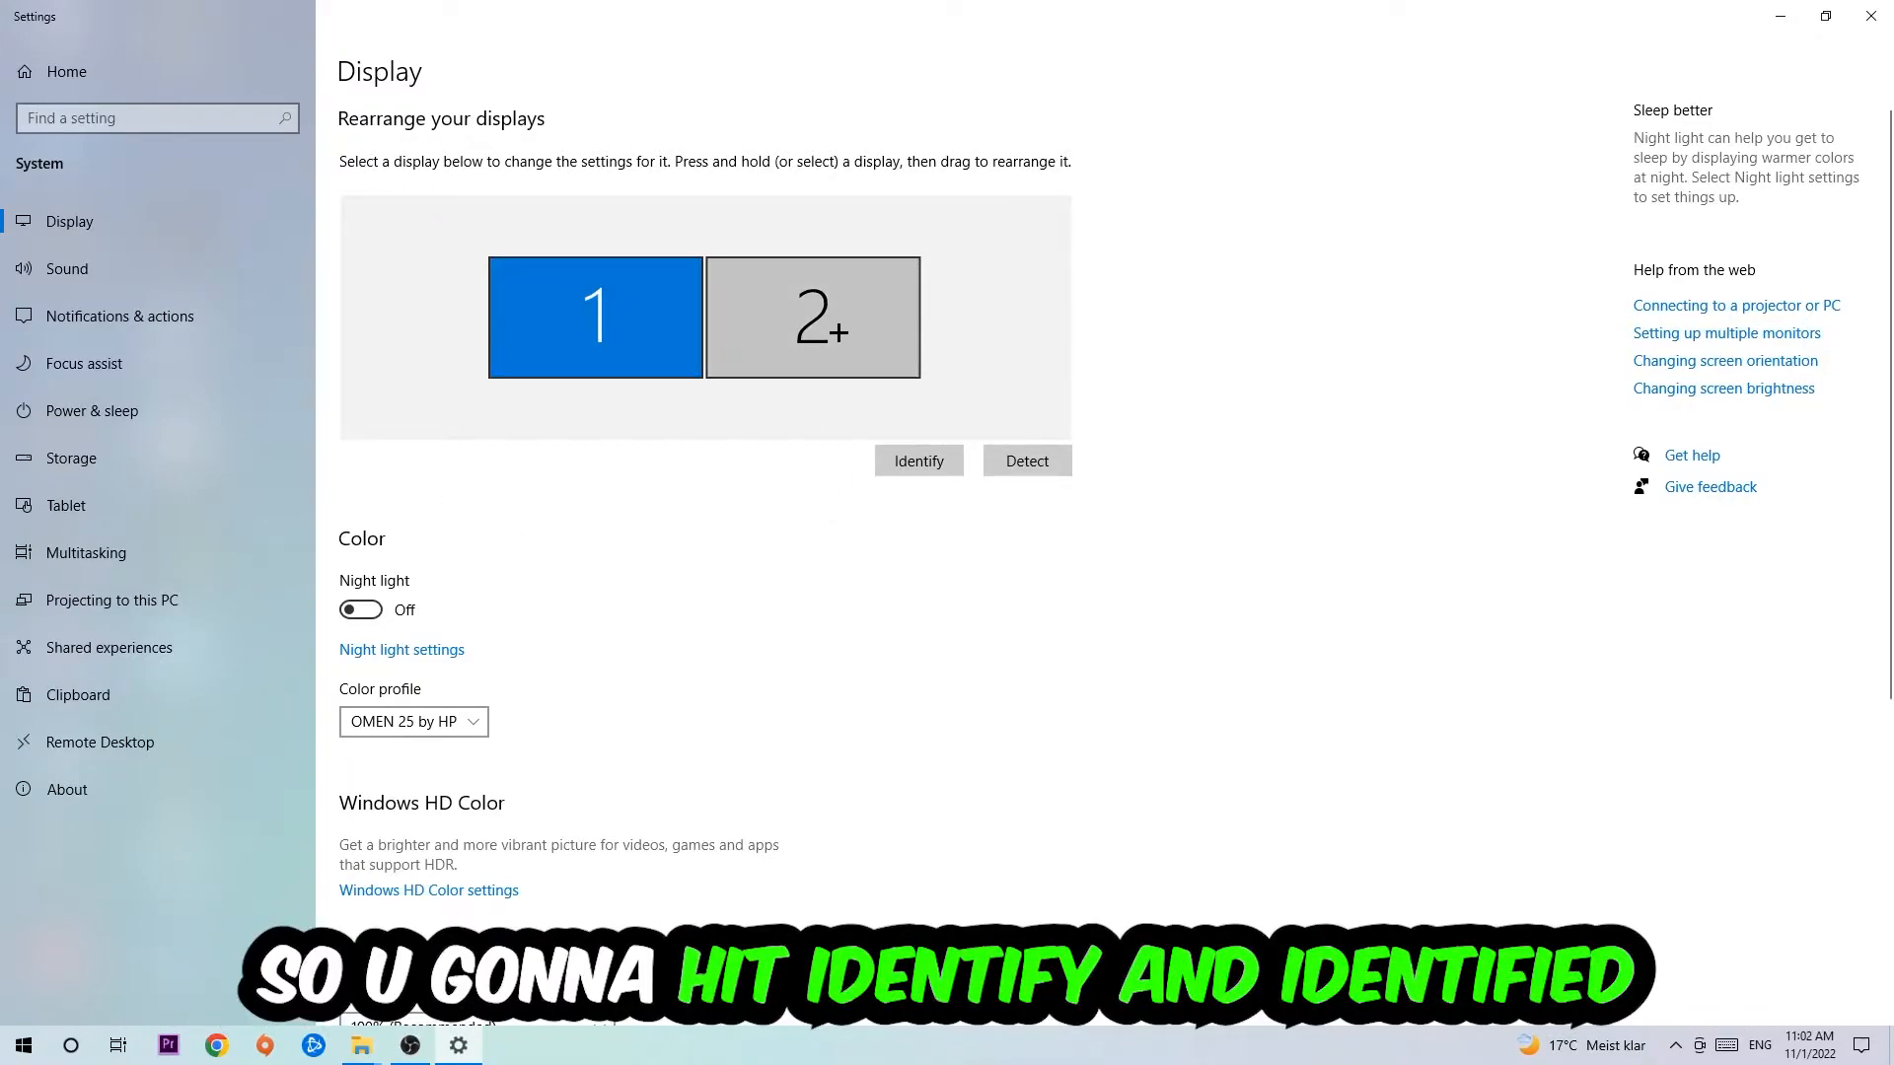
# Scroll to Scale and layout showing 100% scale and 1920 × 1080 resolution
pyautogui.scroll(-3)
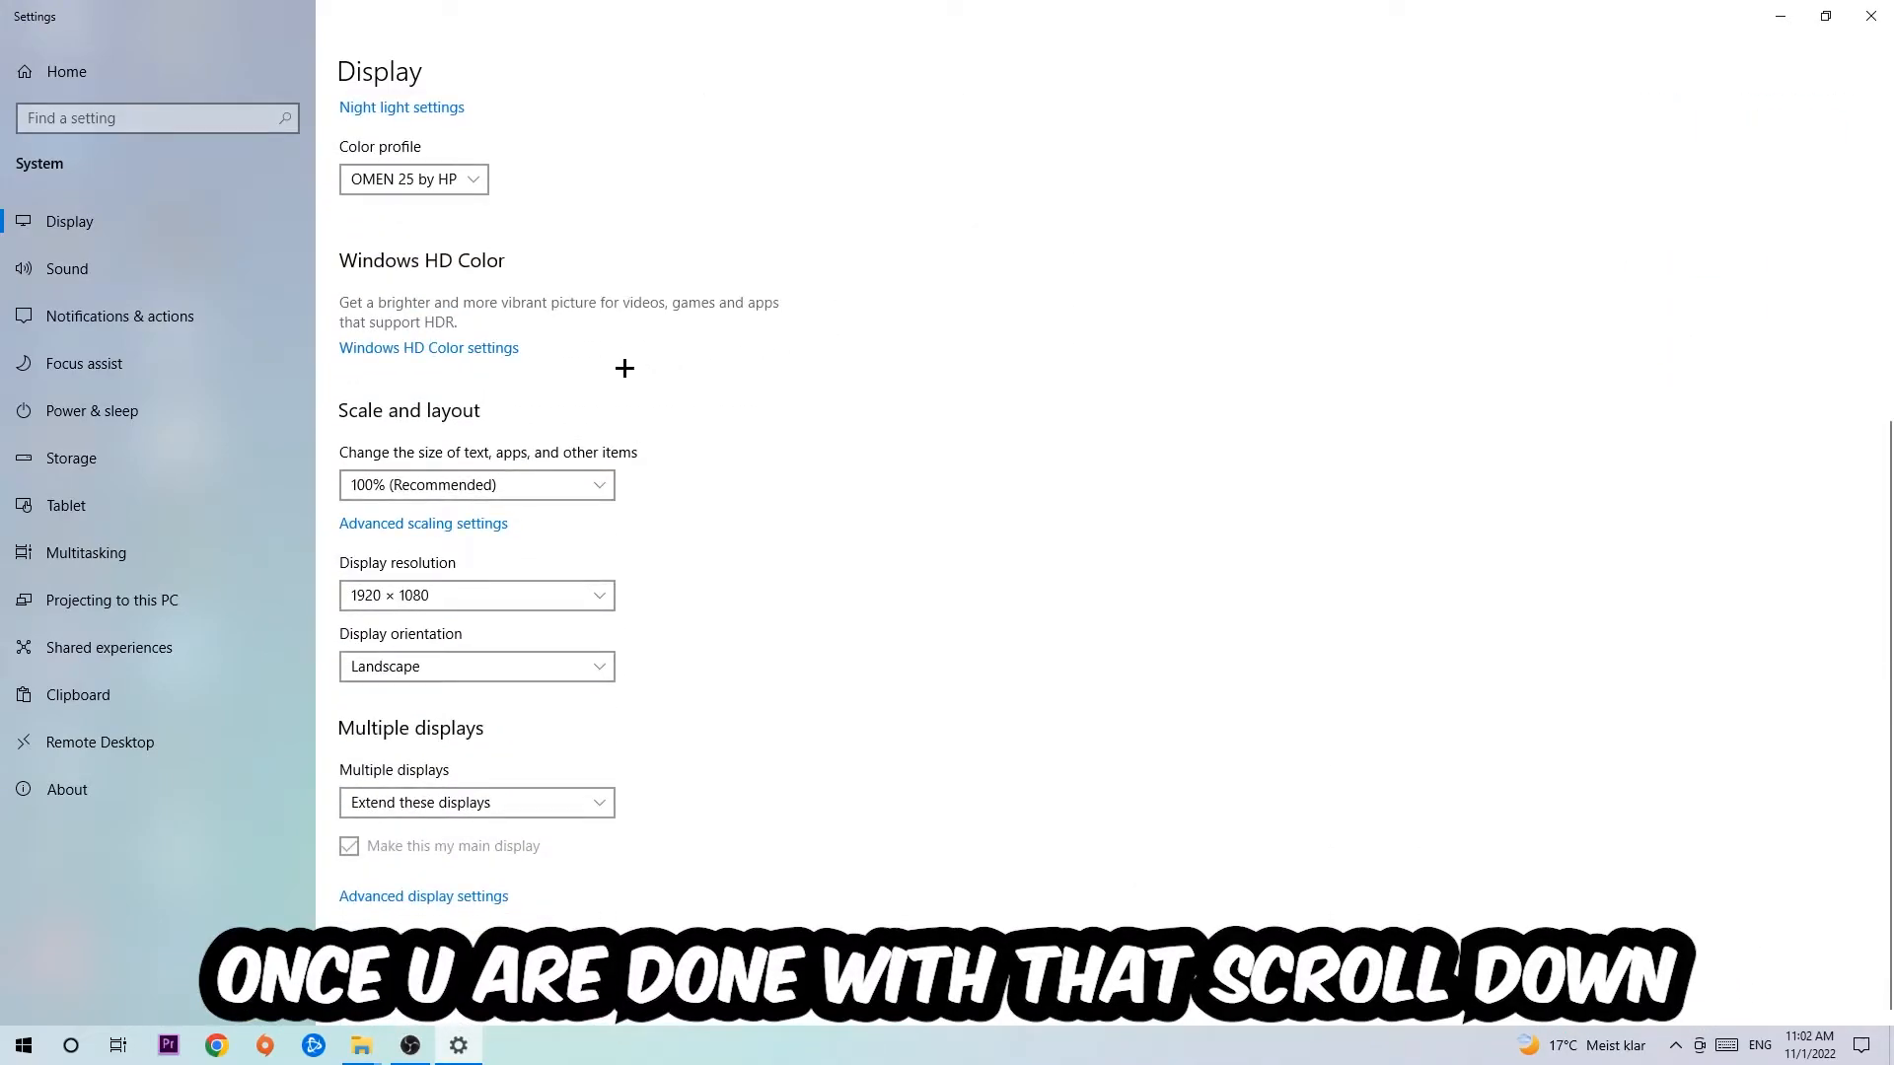
pyautogui.moveTo(459, 453)
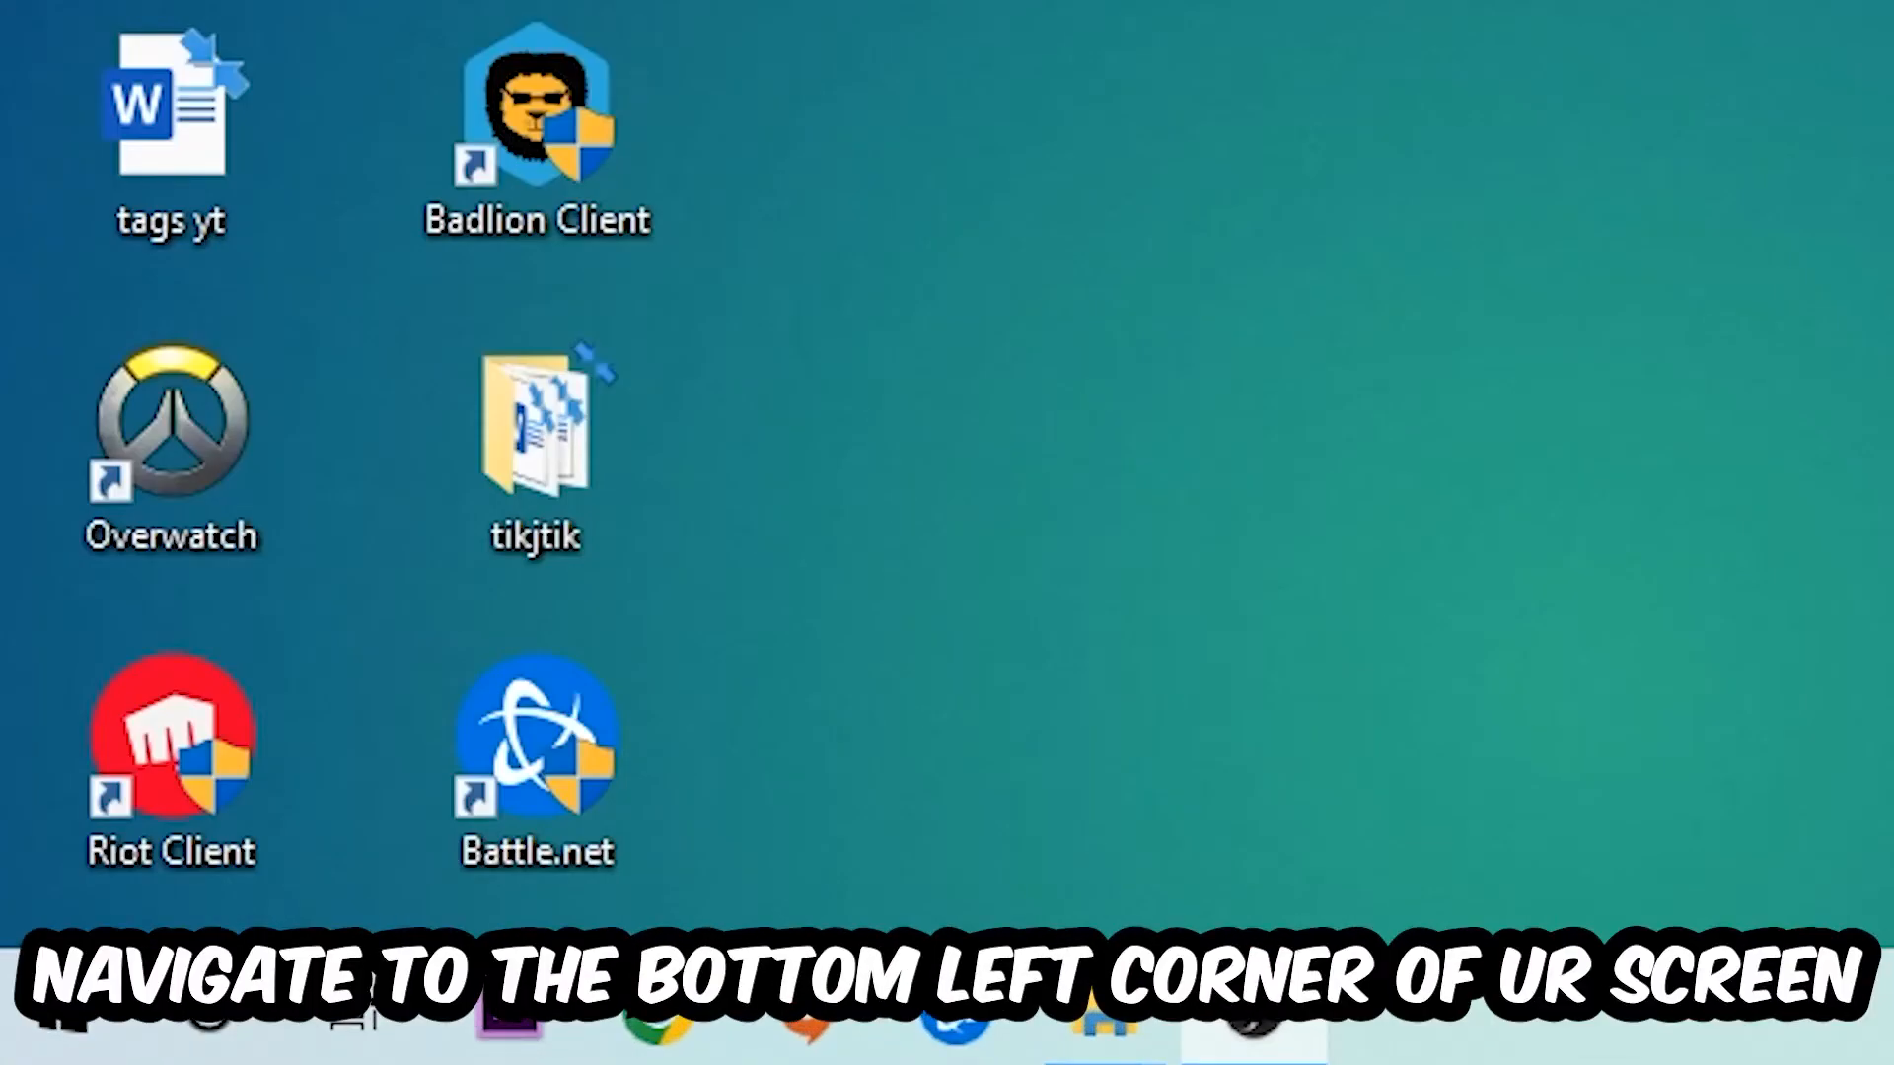
# Confirm Windows is up to date under Update & Security, then close Settings
pyautogui.click(35, 1014)
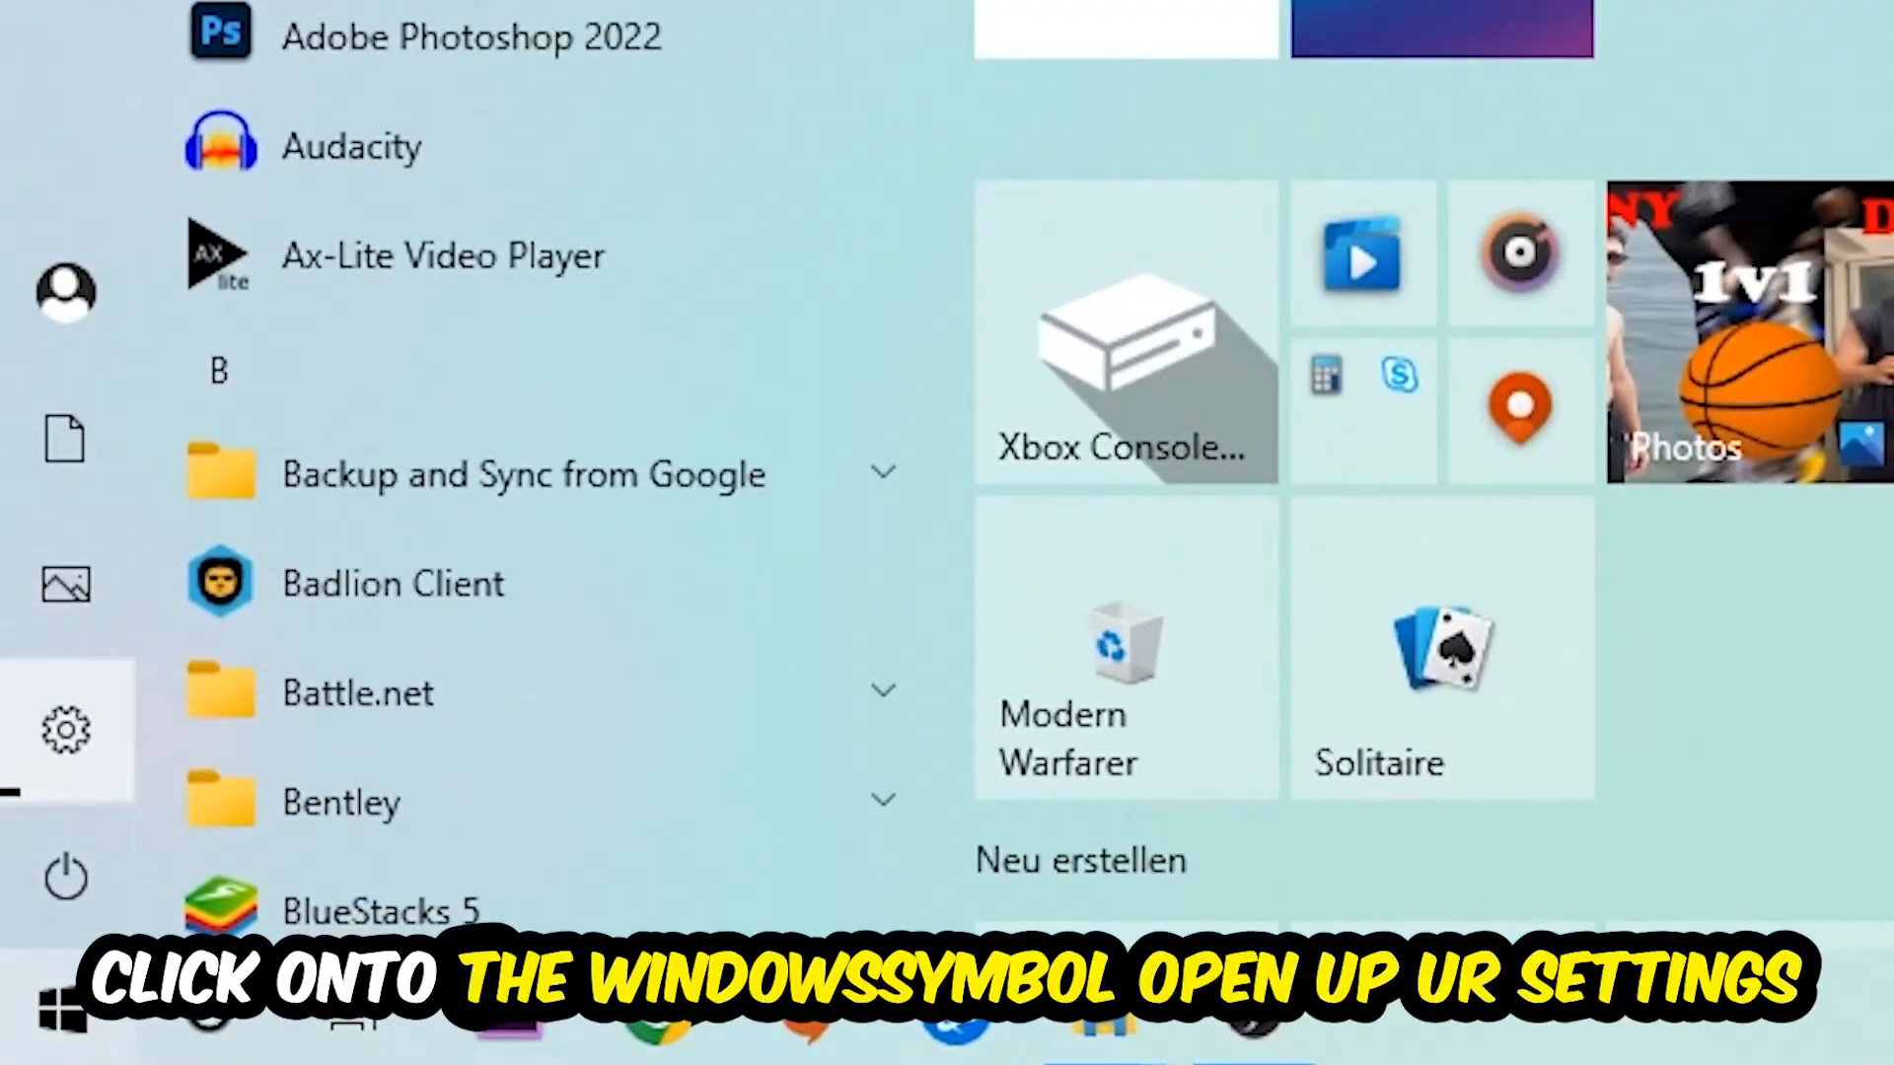
pyautogui.click(67, 728)
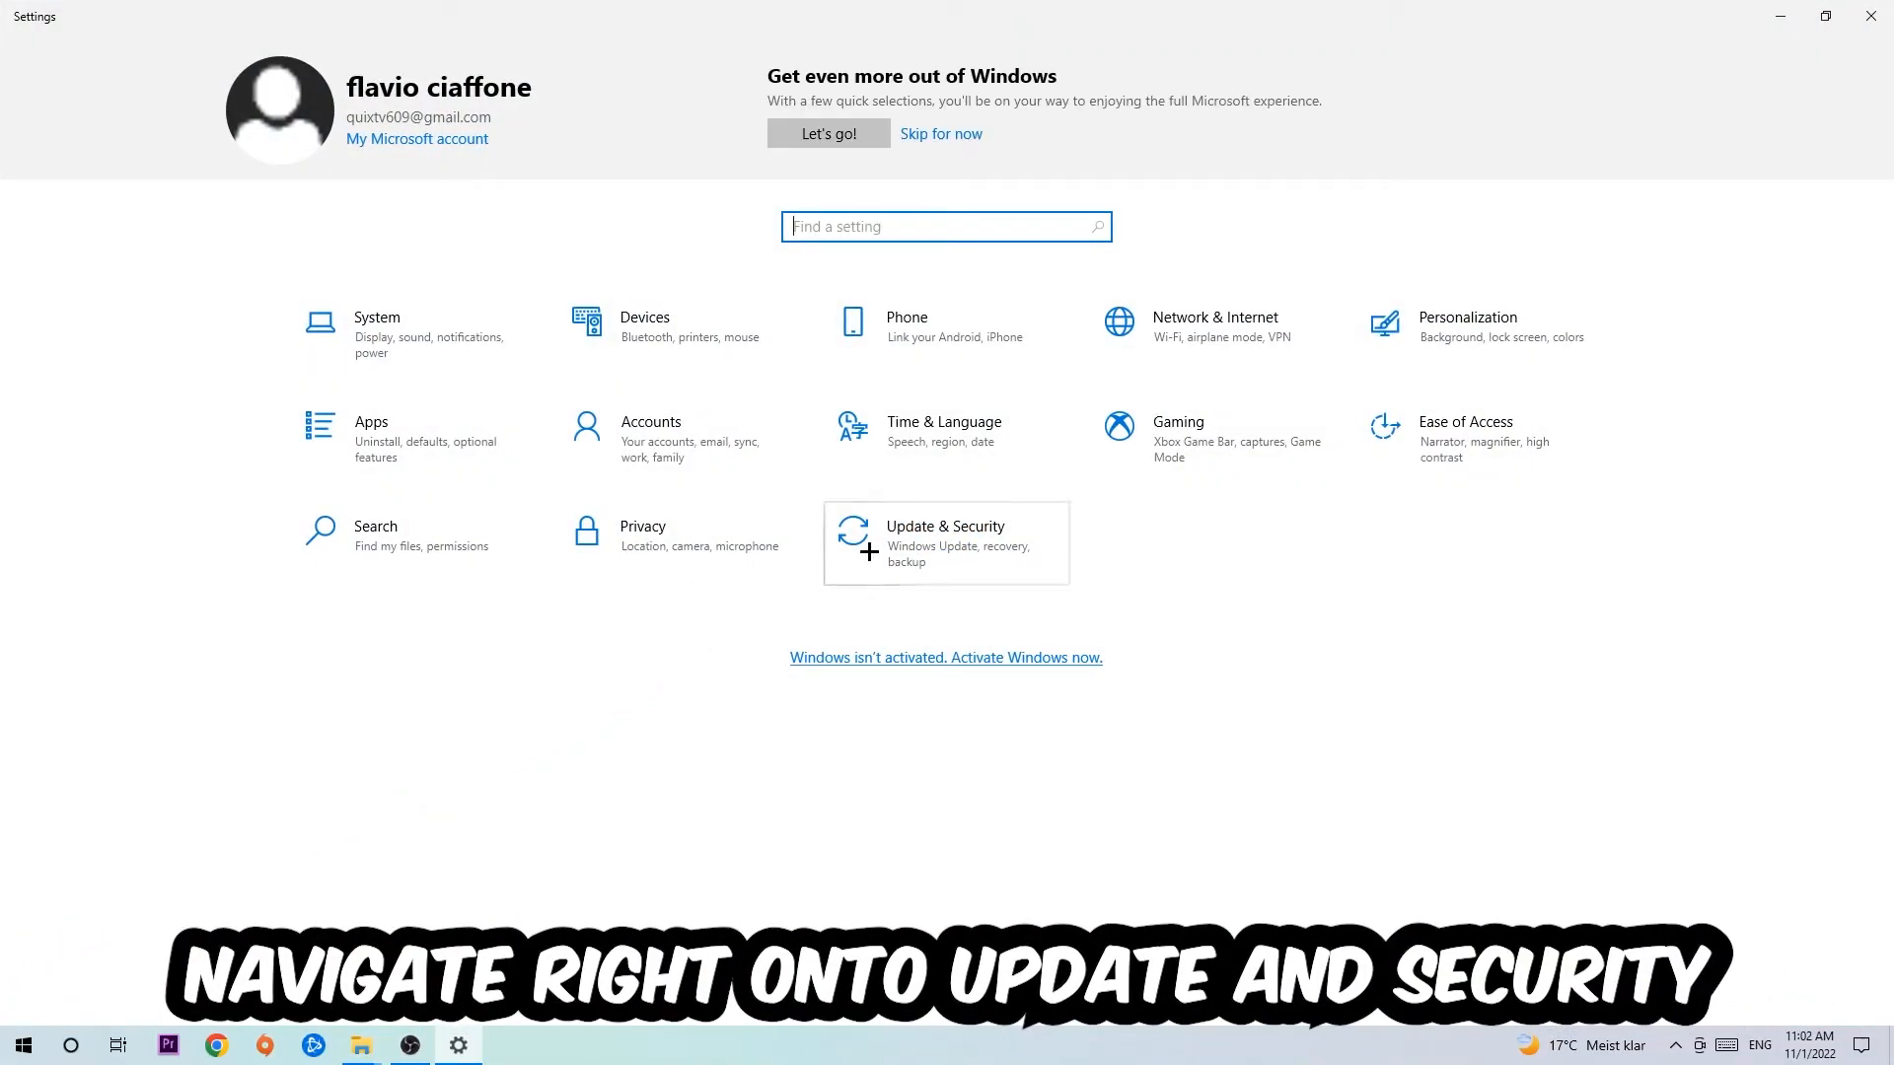
pyautogui.click(945, 543)
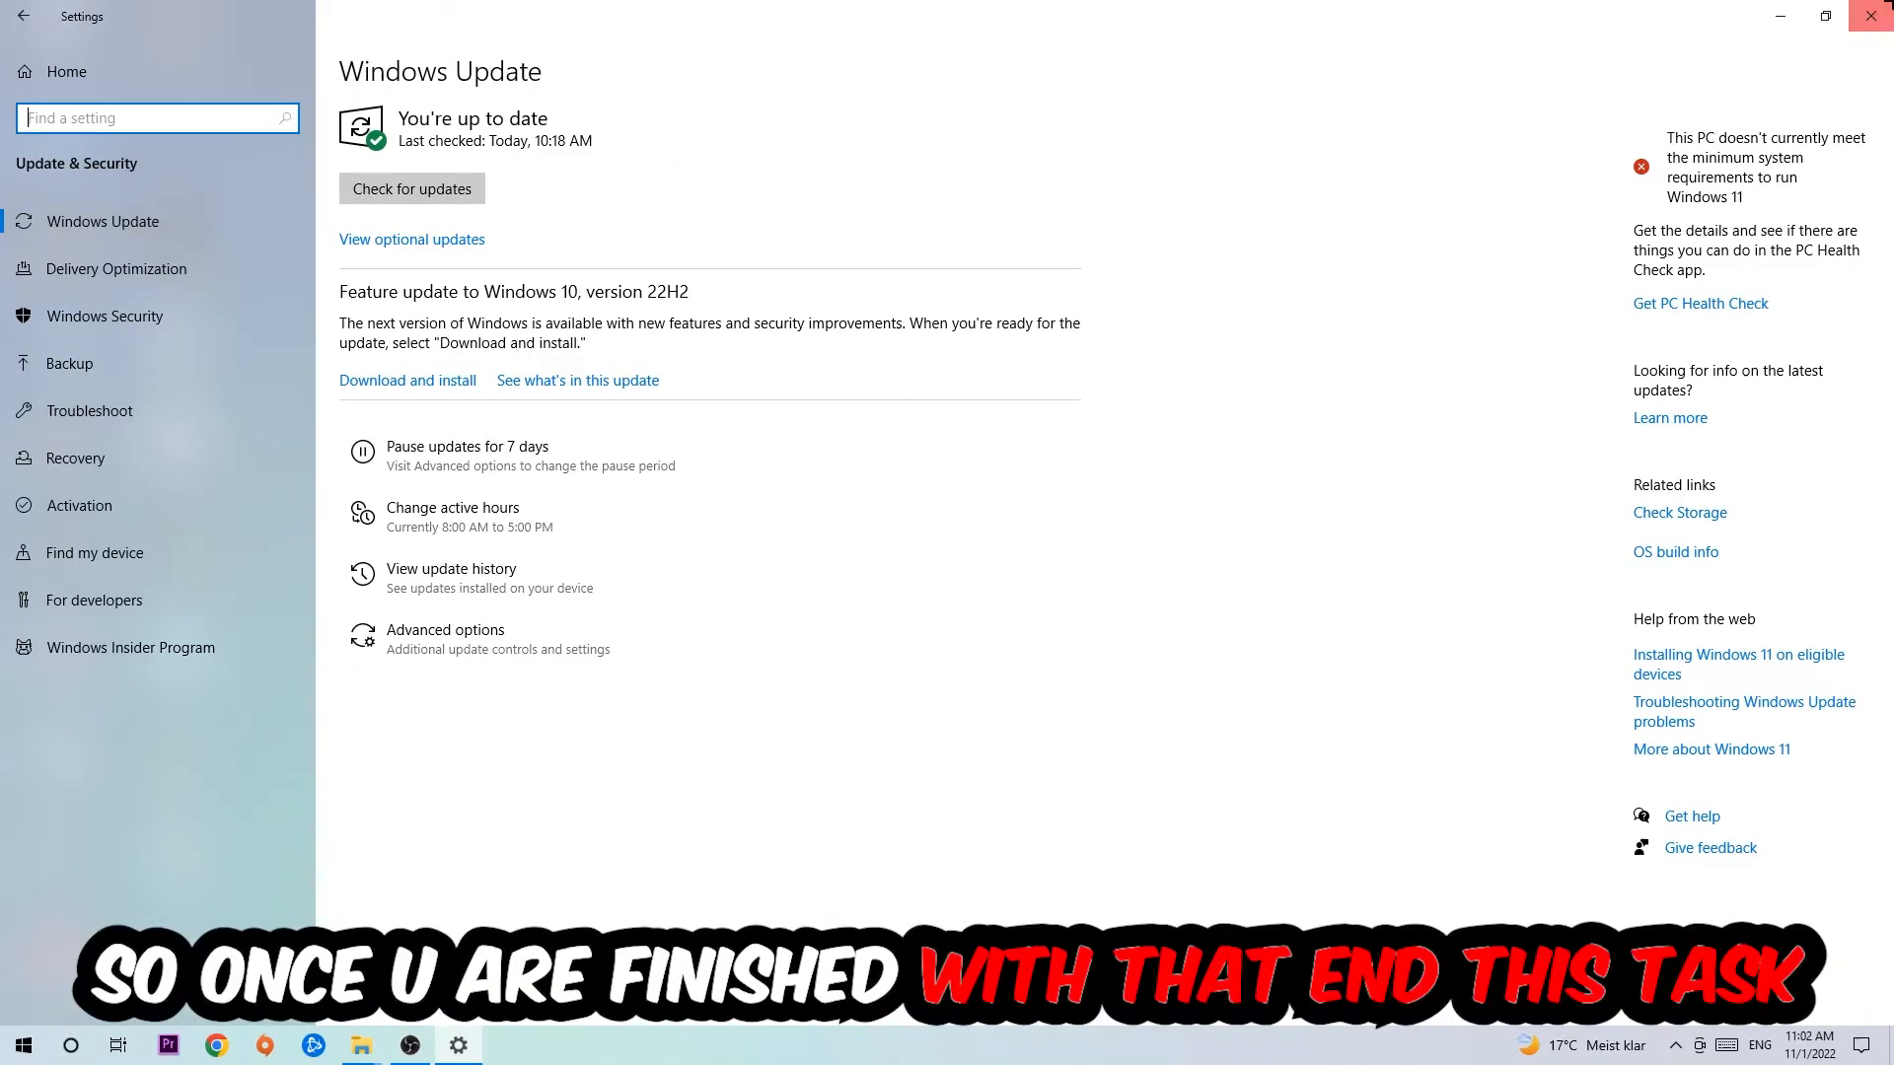
pyautogui.click(1870, 16)
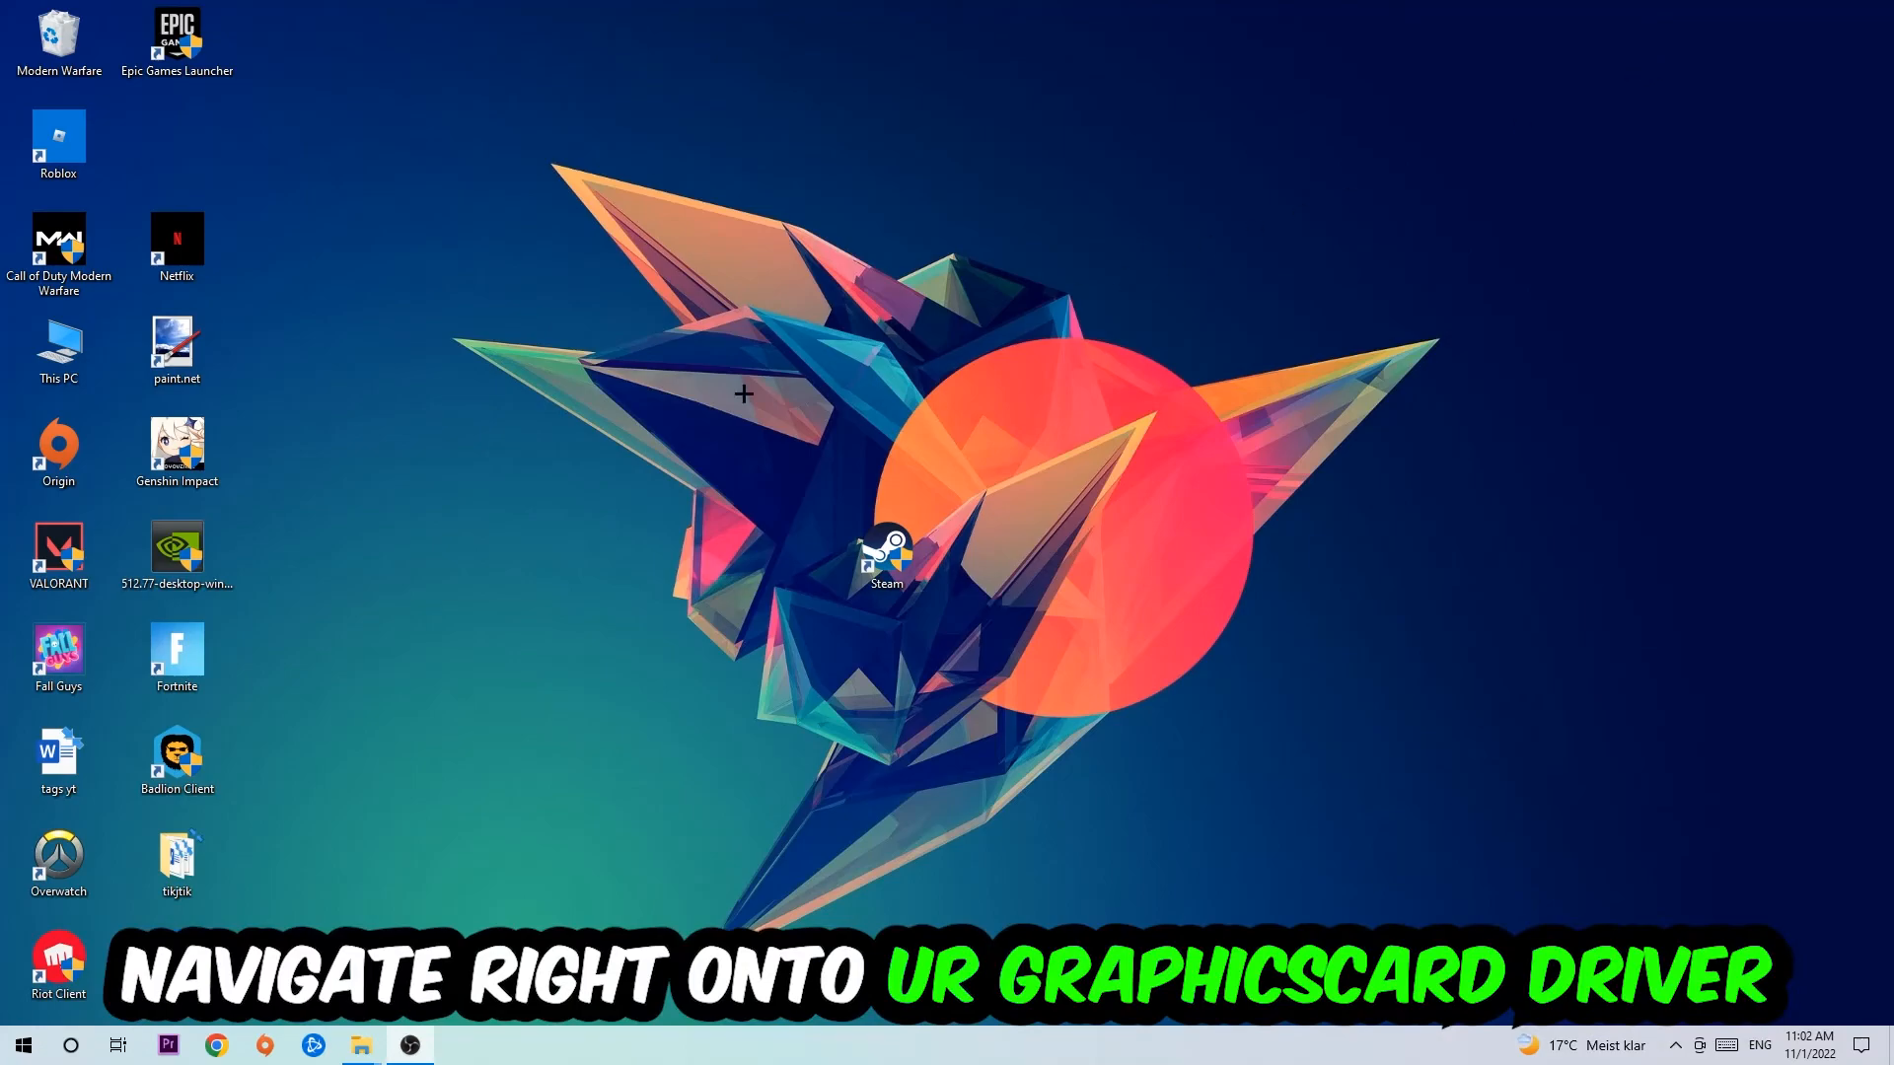
# Move the NVIDIA driver installer toward the centre of the desktop
pyautogui.moveTo(176, 551); pyautogui.dragTo(773, 363)
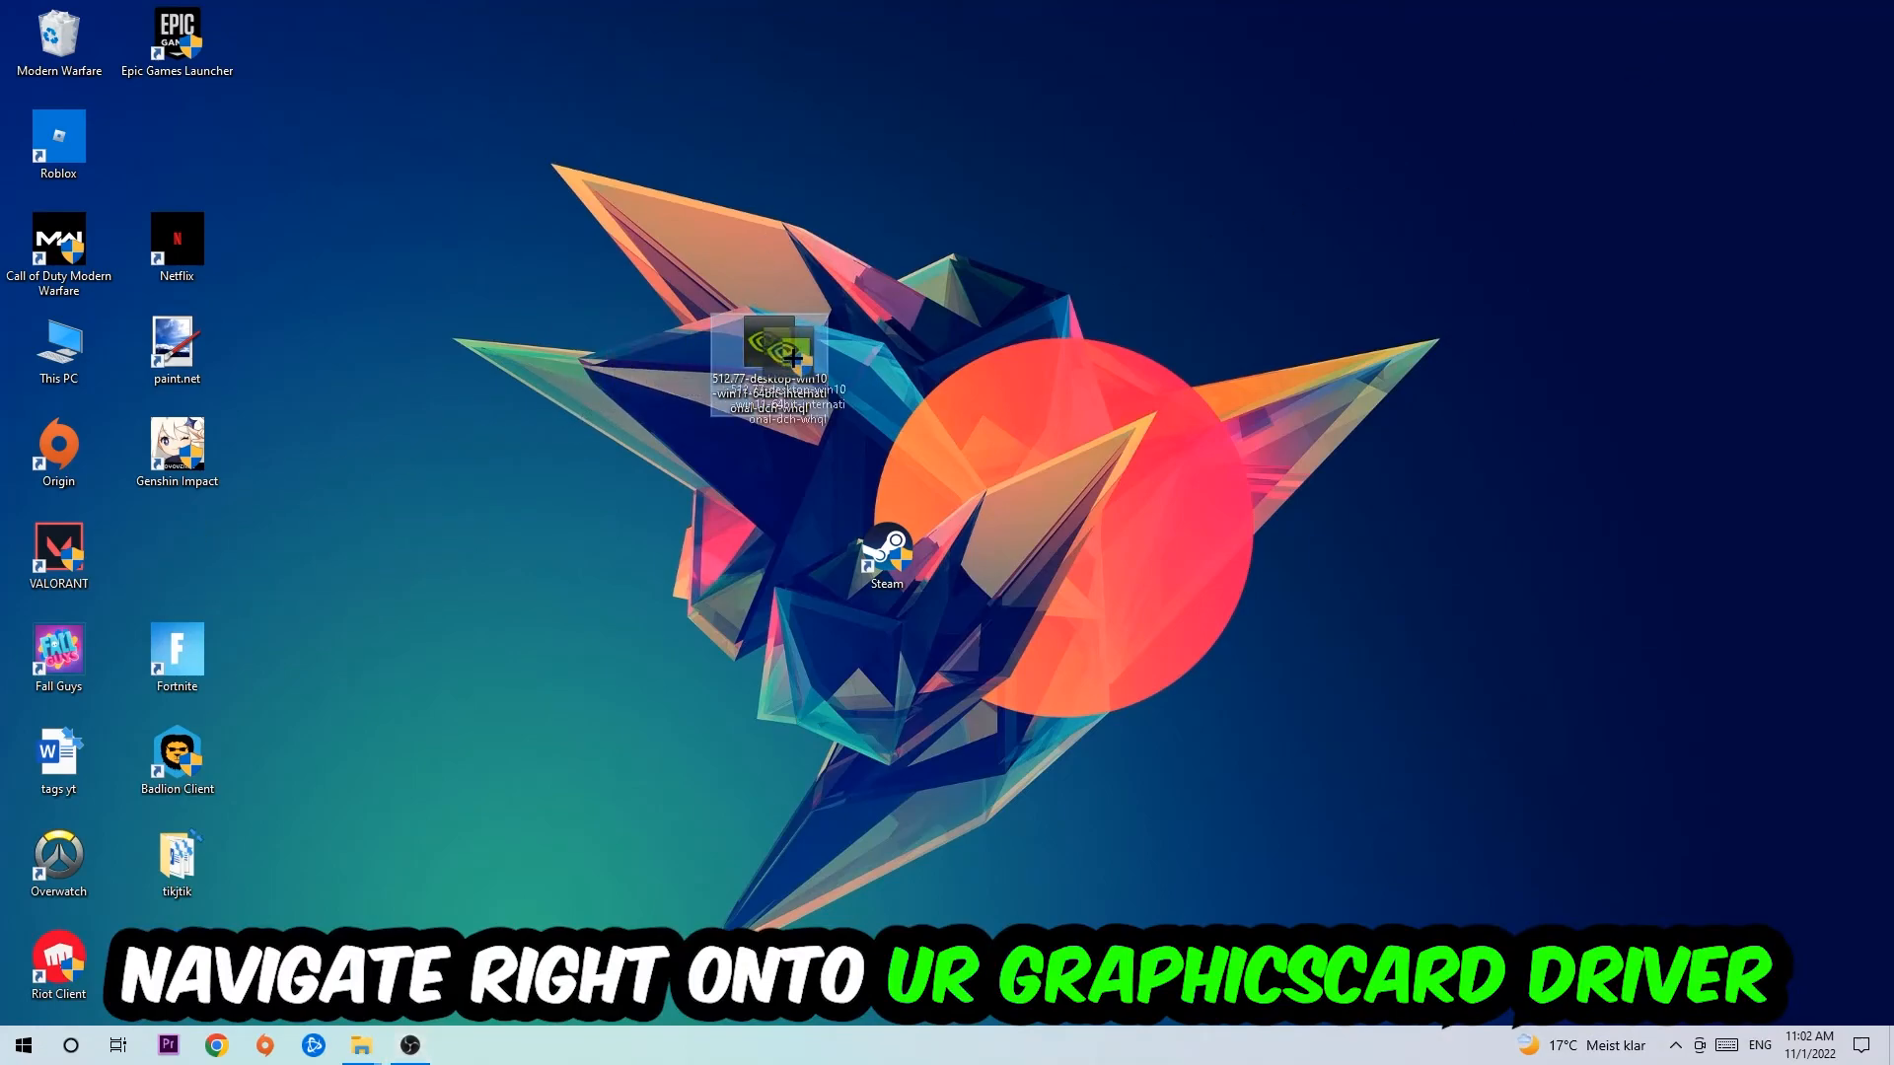